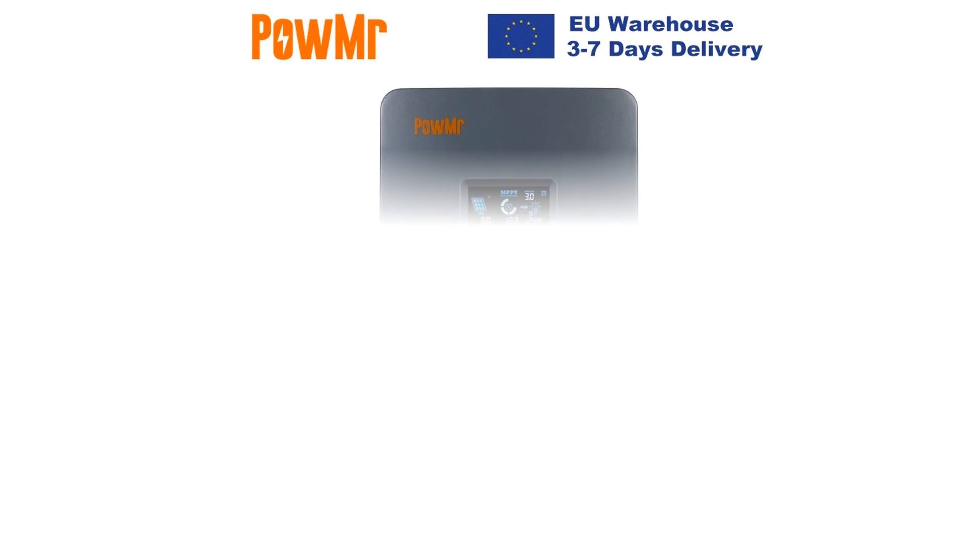
{"action": "scroll", "scroll_direction": "down", "scroll_amount": 3}
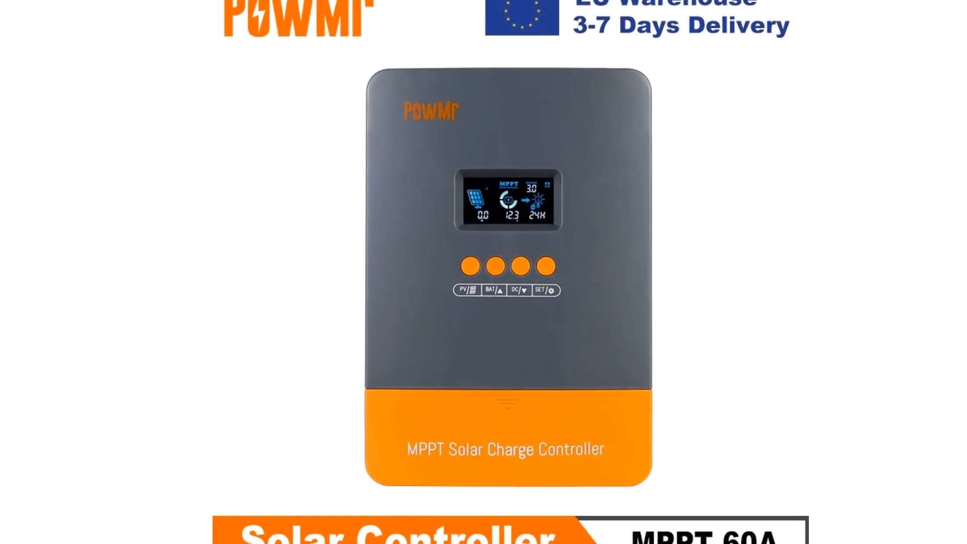